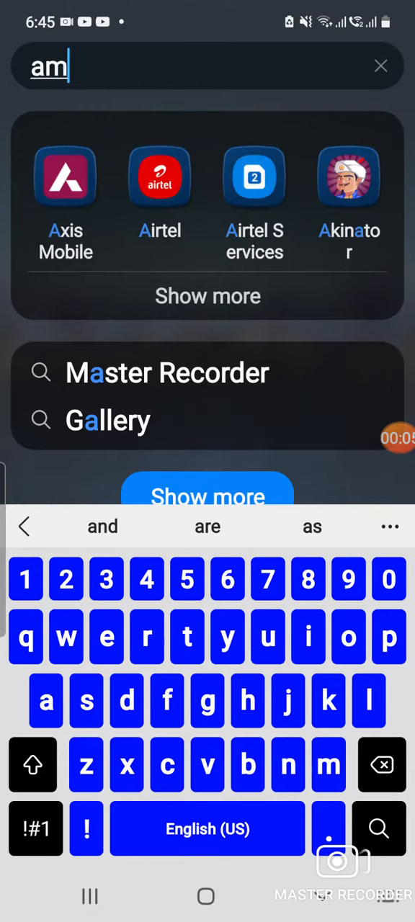
- Finish typing 'amo' in the app search to surface Among Us
type("o")
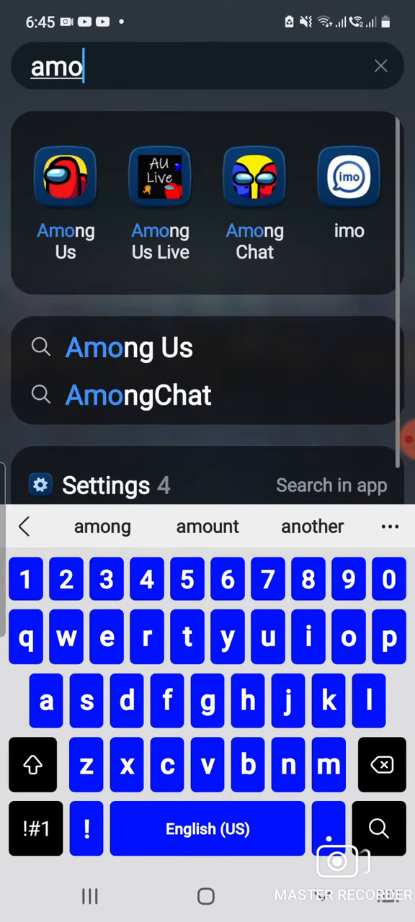
- Launch Among Us from the results and accept the additional content download
left_click(66, 176)
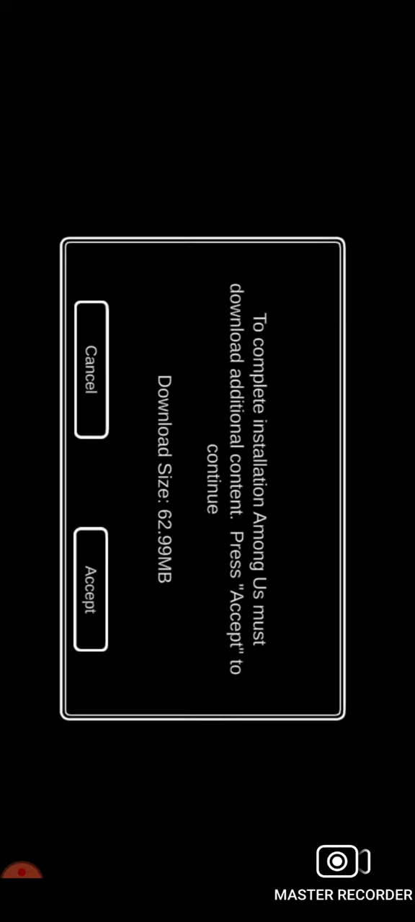
left_click(86, 594)
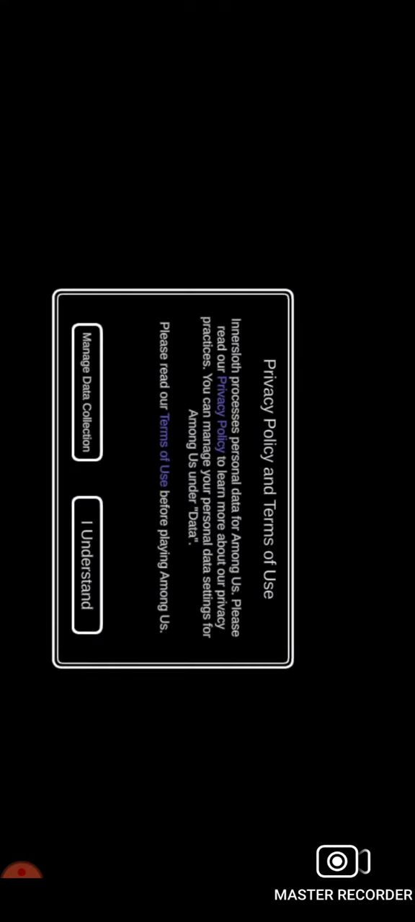
- Accept the privacy notice, visit Online and back, then open the account's Edit Name dialog
left_click(83, 569)
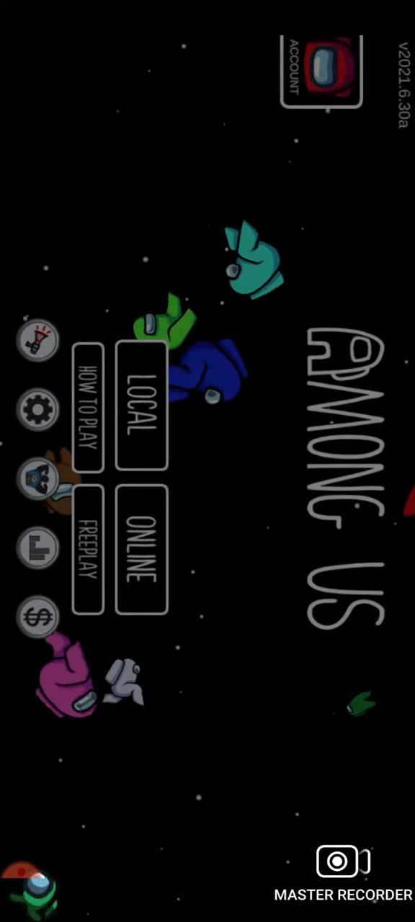
left_click(321, 70)
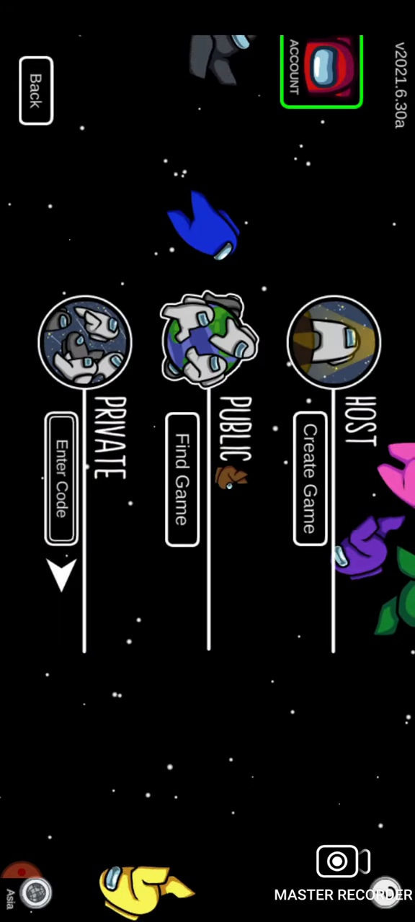
left_click(33, 93)
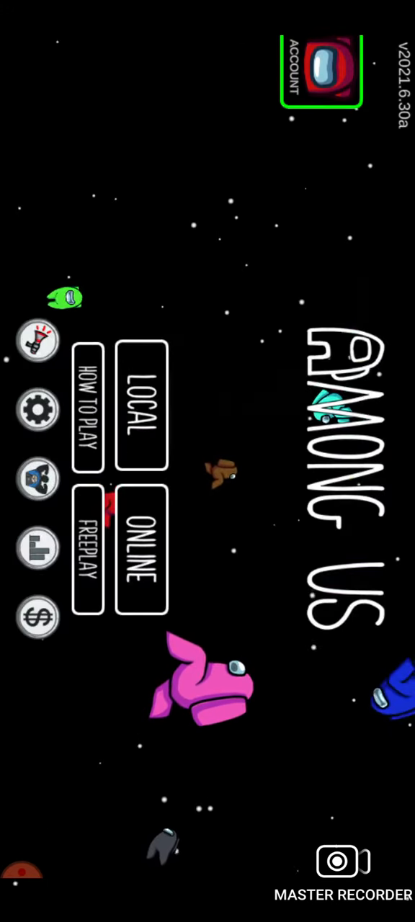
left_click(321, 70)
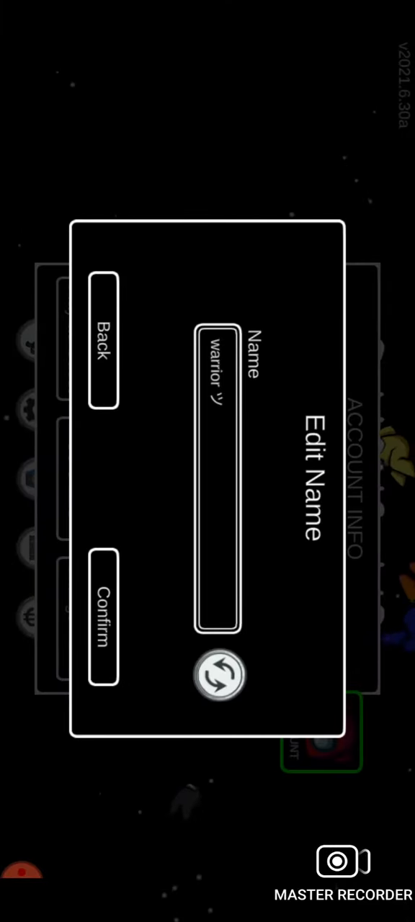